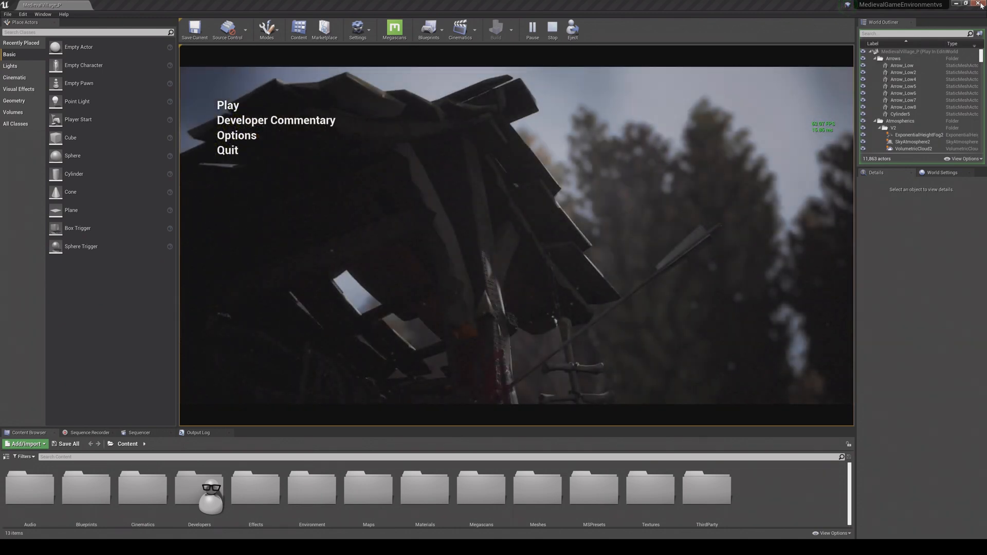
# - Start the medieval village demo with Play on the title menu
pyautogui.click(236, 135)
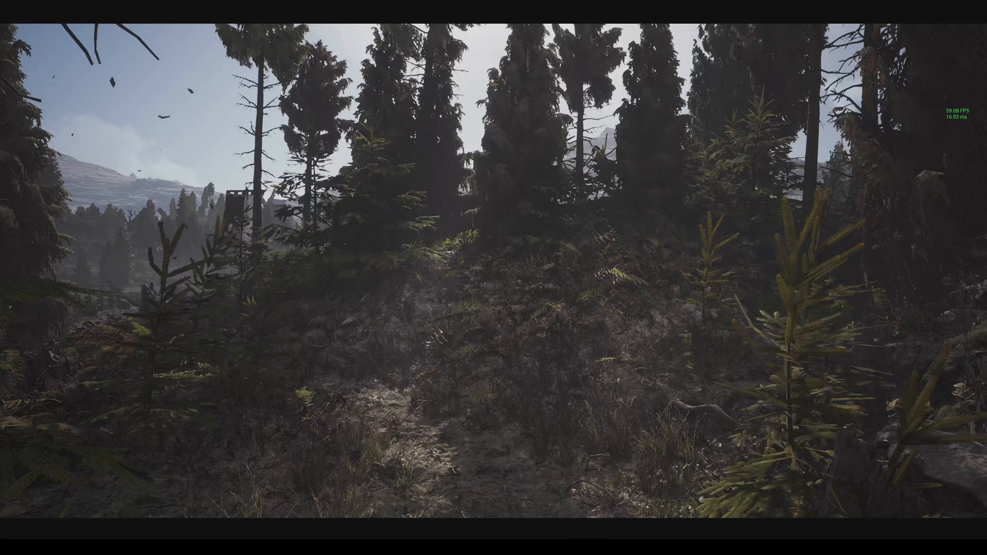
pyautogui.moveTo(493, 277)
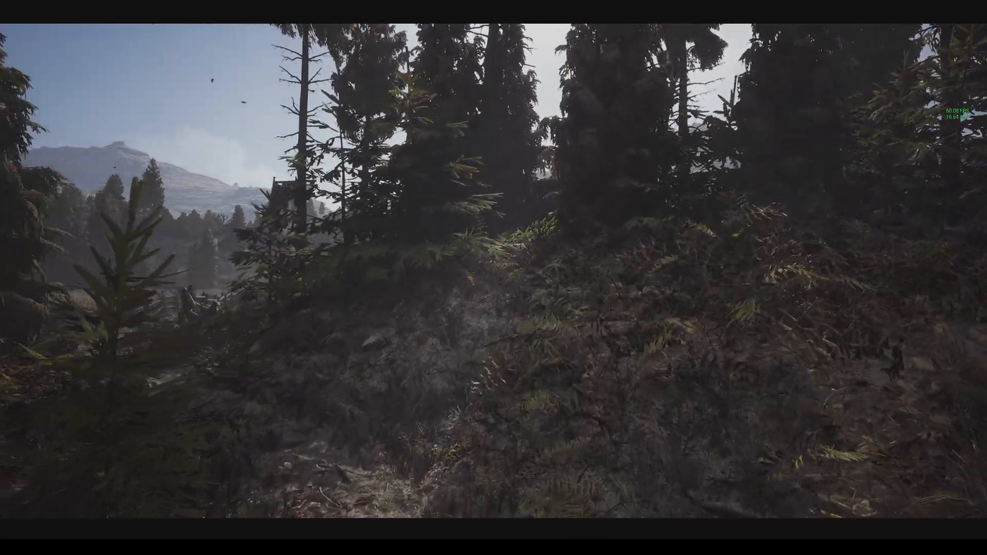
pyautogui.moveTo(494, 277)
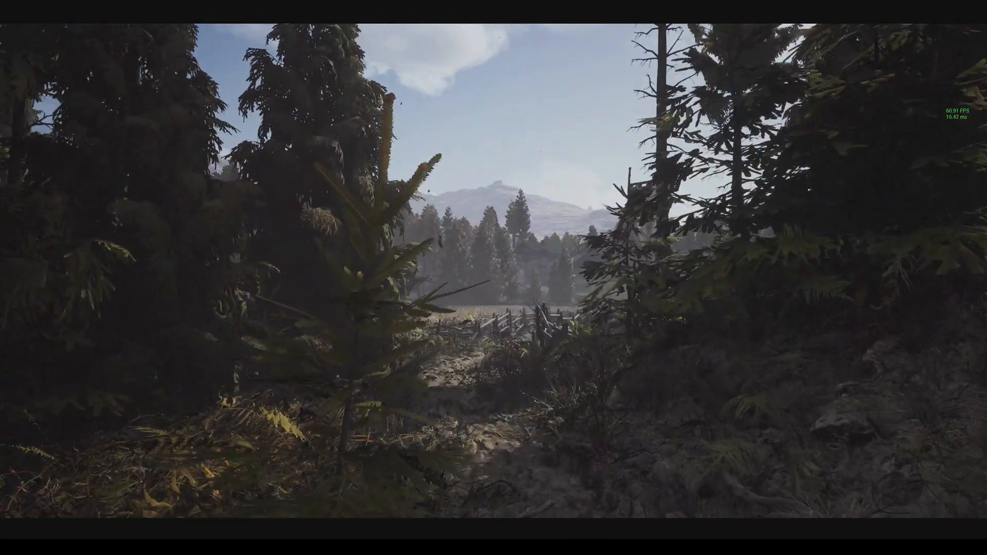
# - Walk forward out of the pine forest onto the fenced field path
pyautogui.press('w')
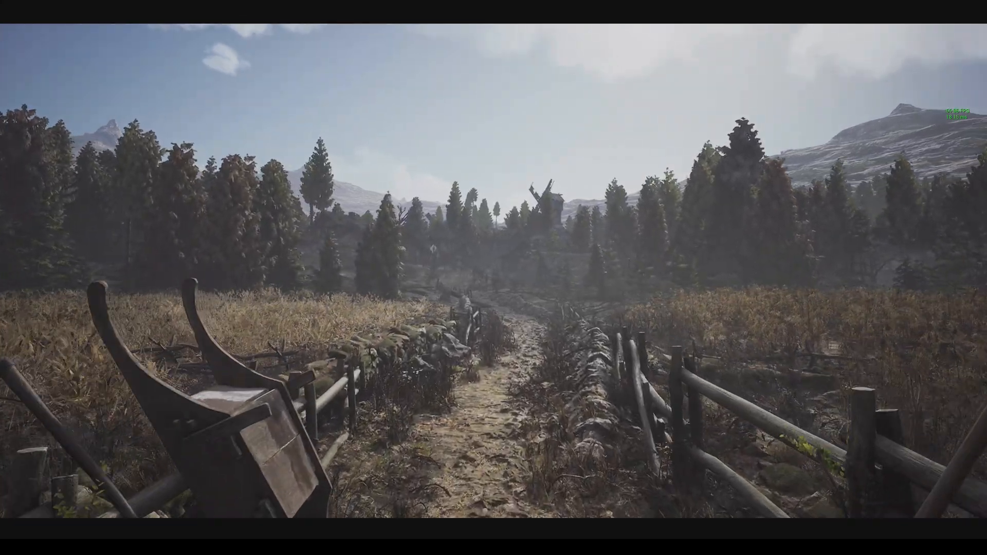
pyautogui.press('w')
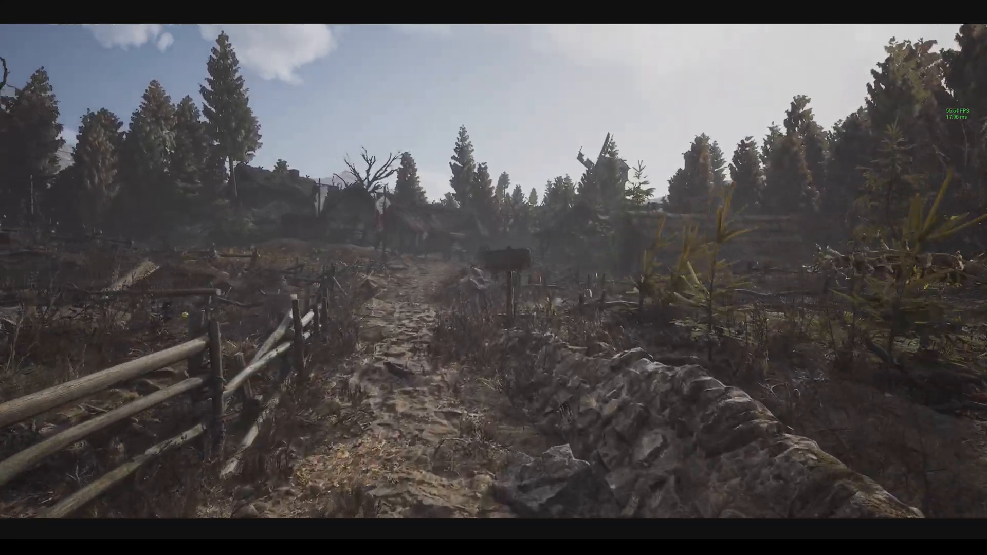
# - Walk into the village past thatched houses and the windmill toward the fire
pyautogui.press('w')
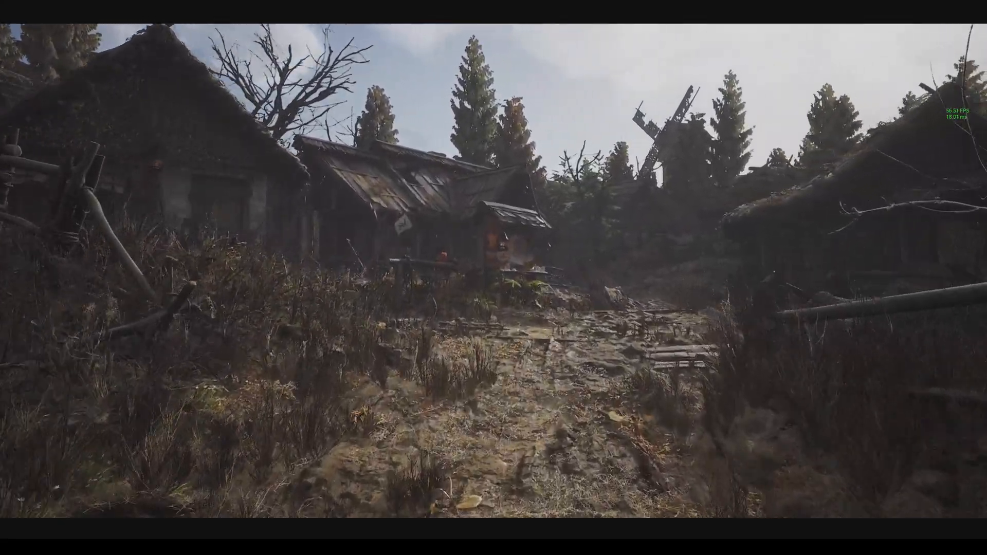
pyautogui.moveTo(494, 278)
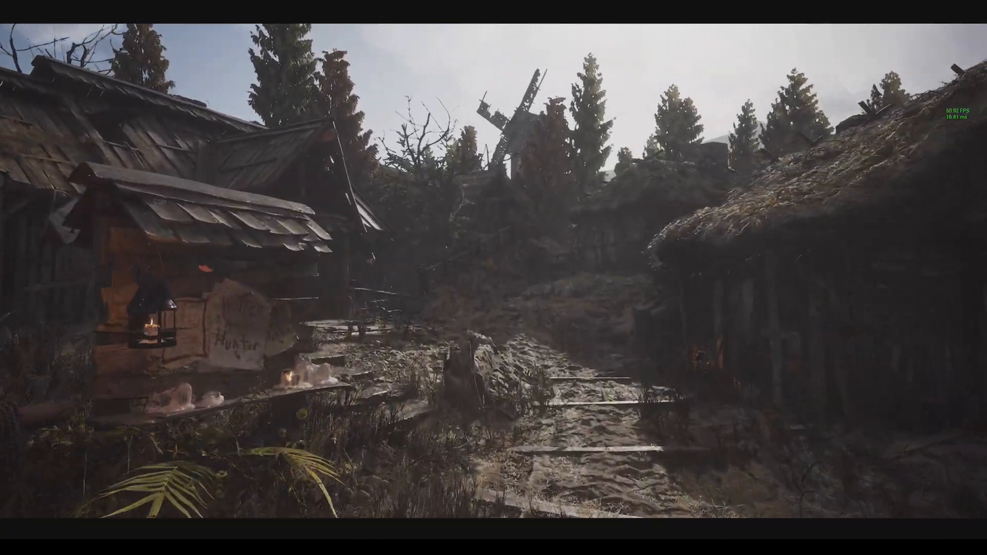
pyautogui.moveTo(493, 278)
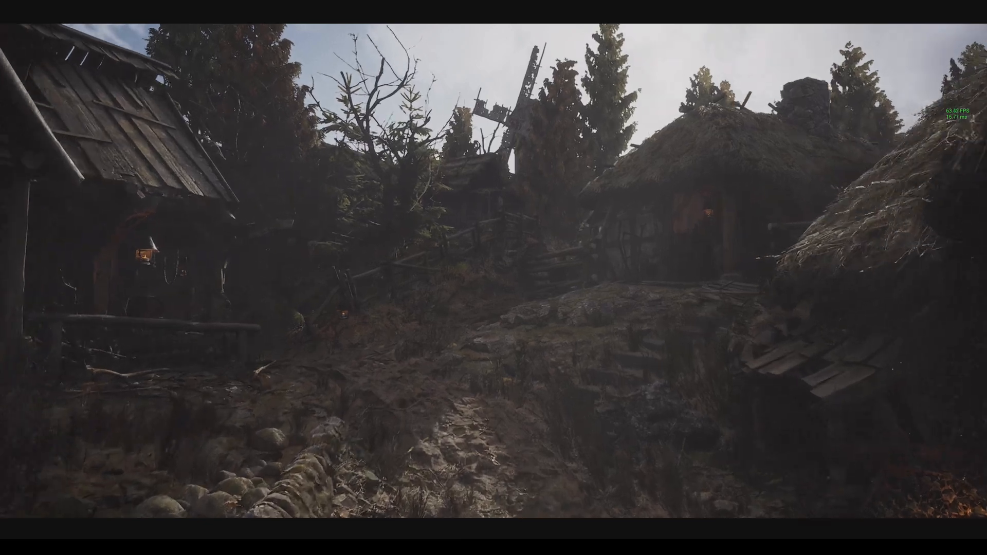
pyautogui.moveTo(494, 278)
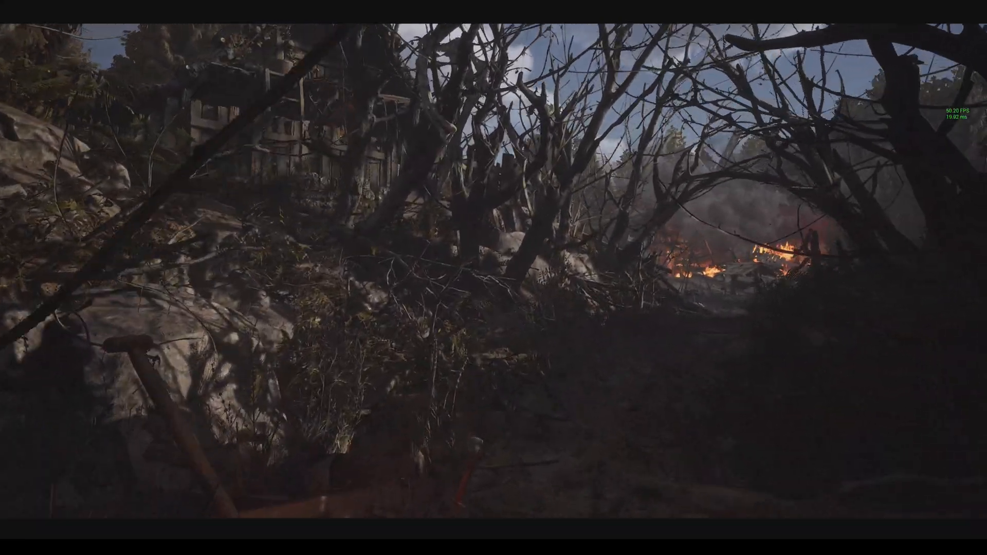
pyautogui.moveTo(494, 278)
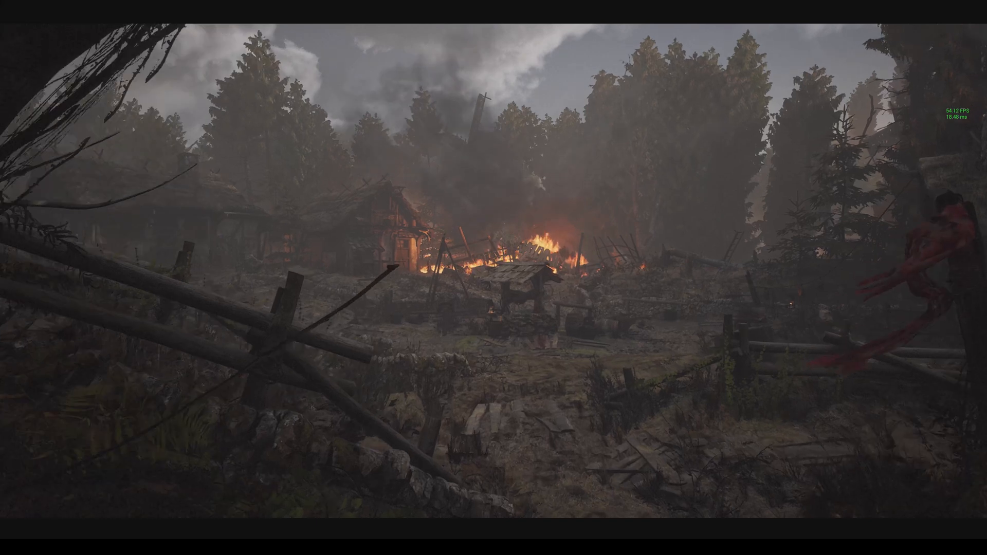
pyautogui.moveTo(494, 278)
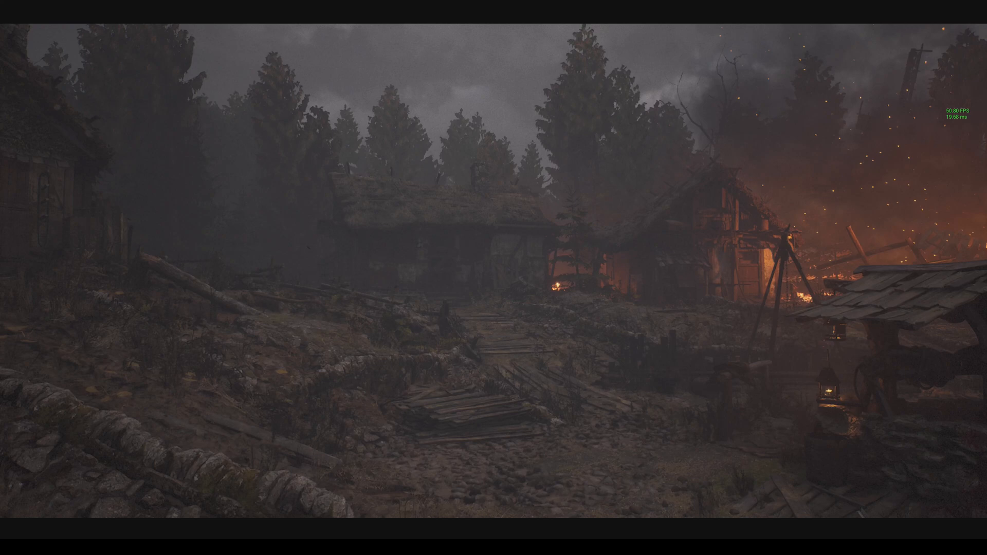
pyautogui.moveTo(493, 278)
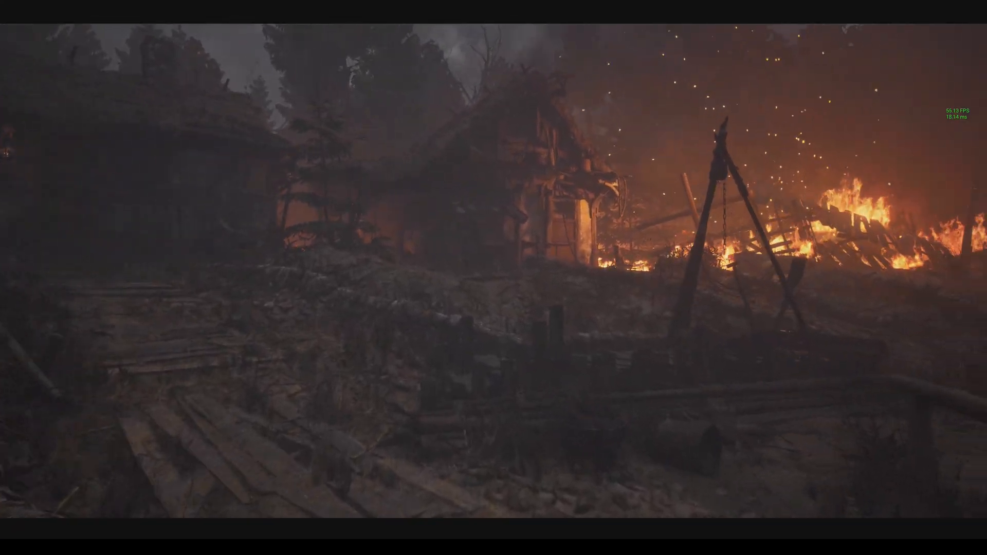
pyautogui.moveTo(494, 278)
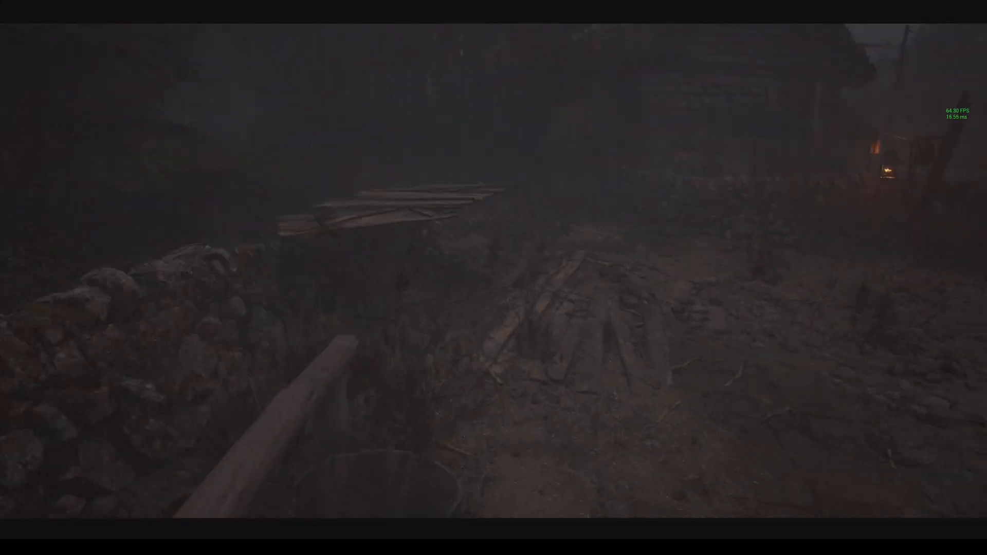
pyautogui.moveTo(493, 277)
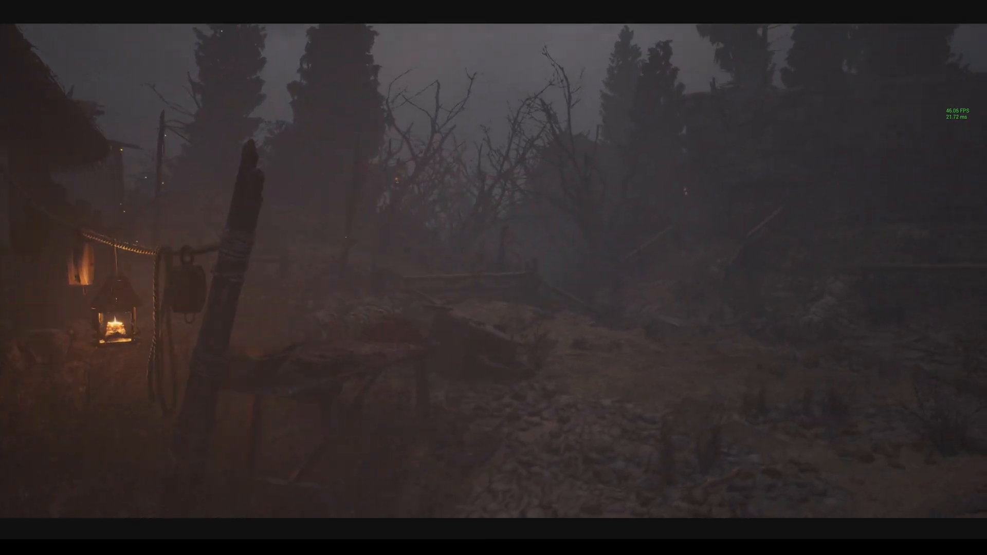
pyautogui.moveTo(493, 278)
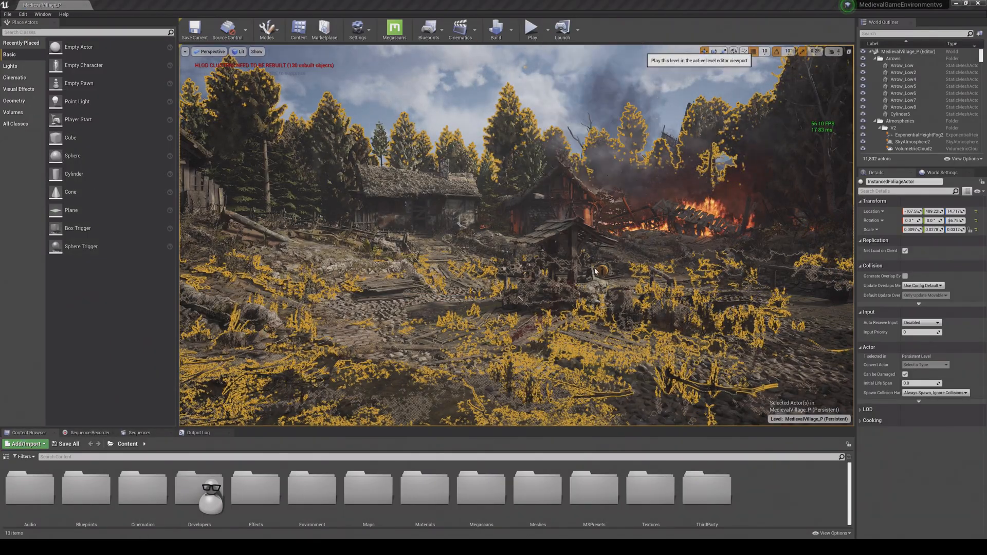
pyautogui.click(530, 26)
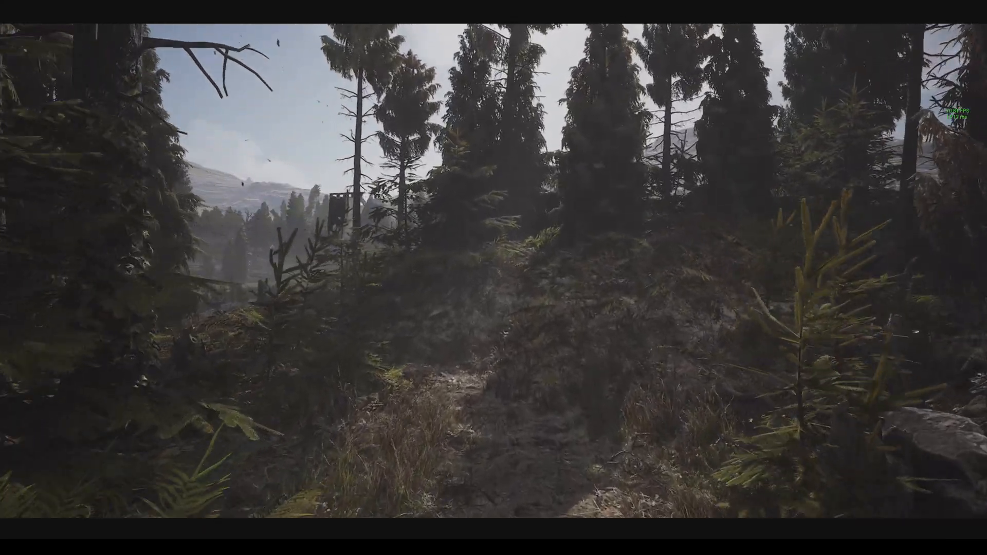
pyautogui.moveTo(494, 277)
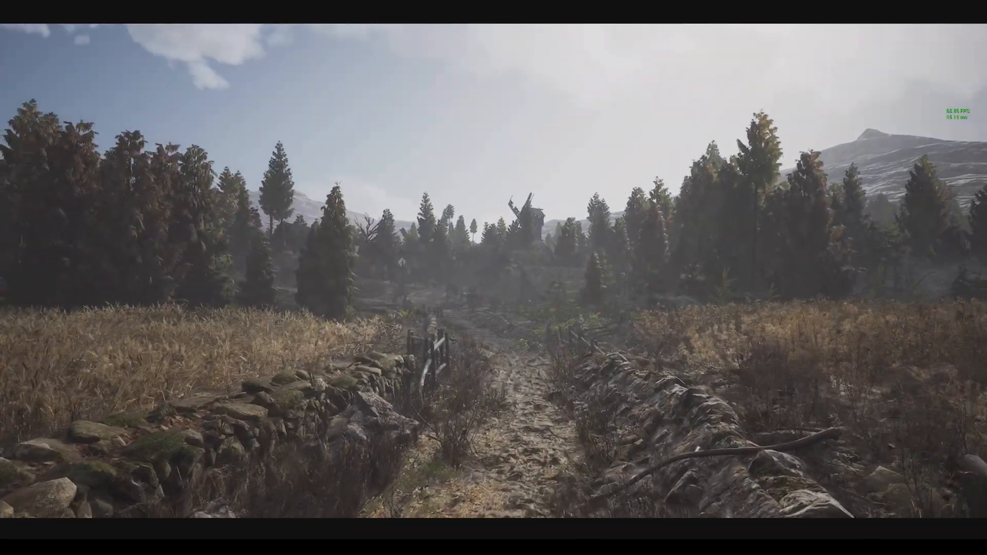
# - Walk forward from the forest onto the fenced path toward the village
pyautogui.press('w')
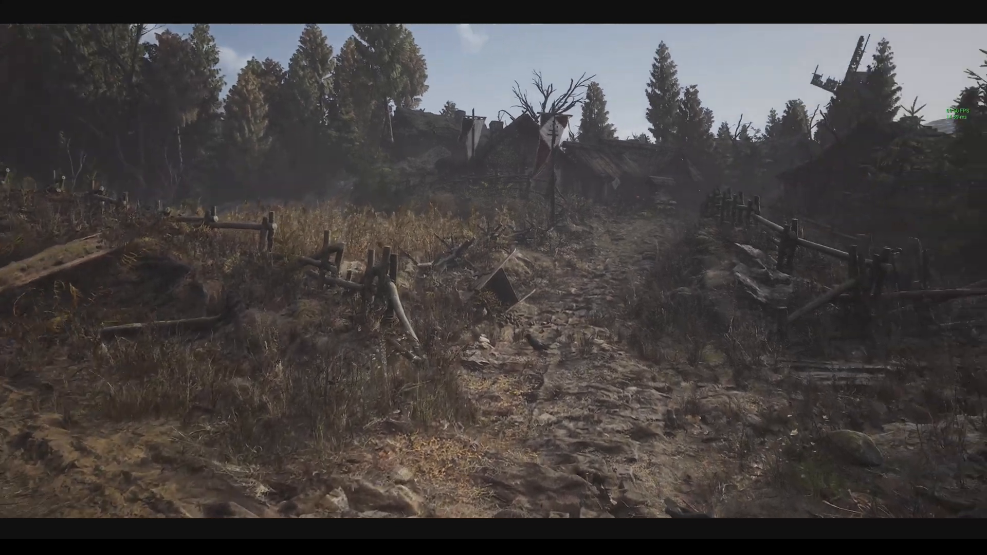
pyautogui.moveTo(494, 277)
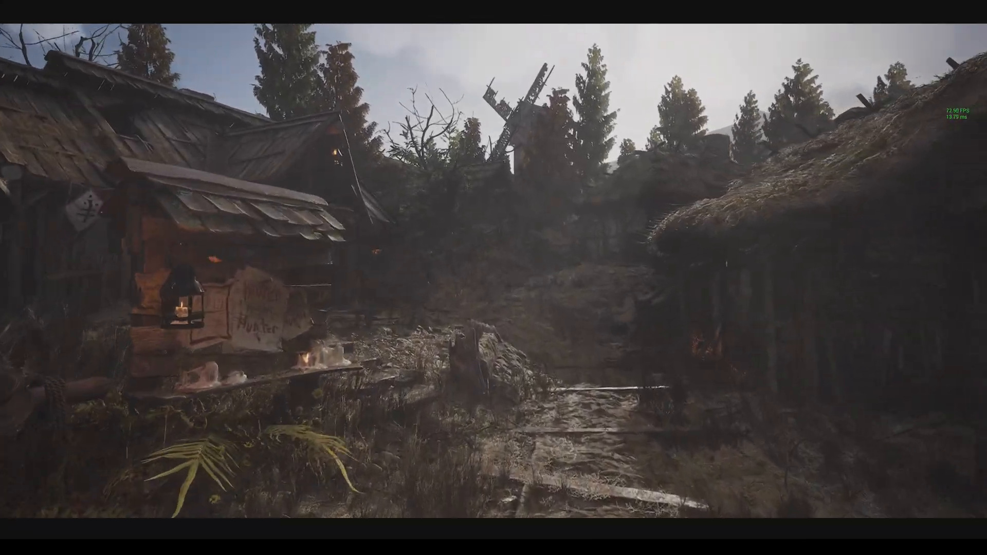
pyautogui.moveTo(493, 277)
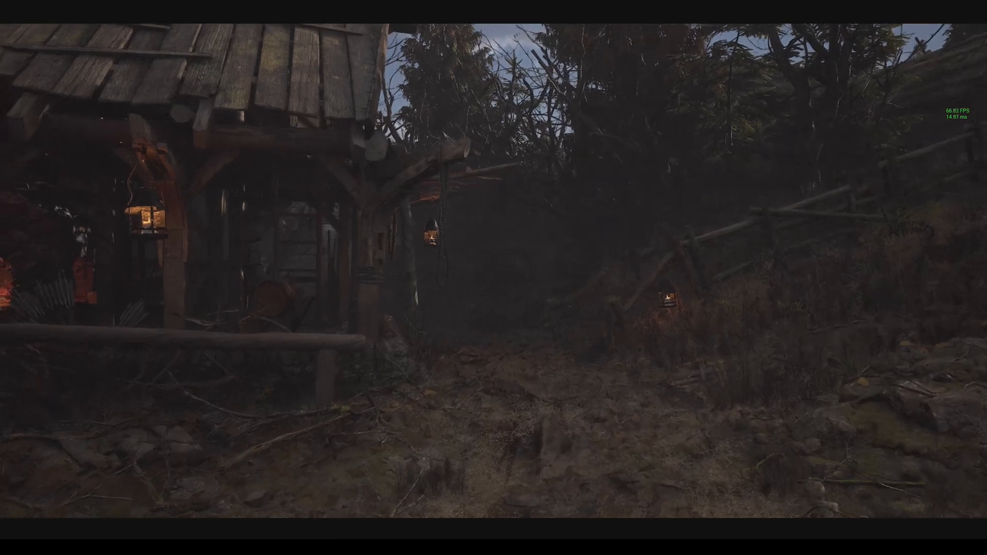
pyautogui.moveTo(494, 277)
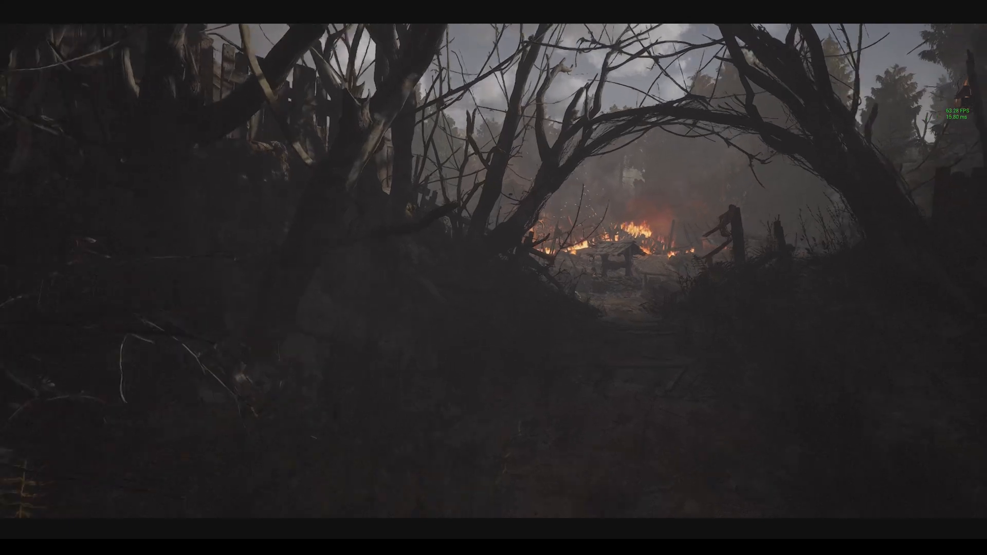
pyautogui.moveTo(494, 278)
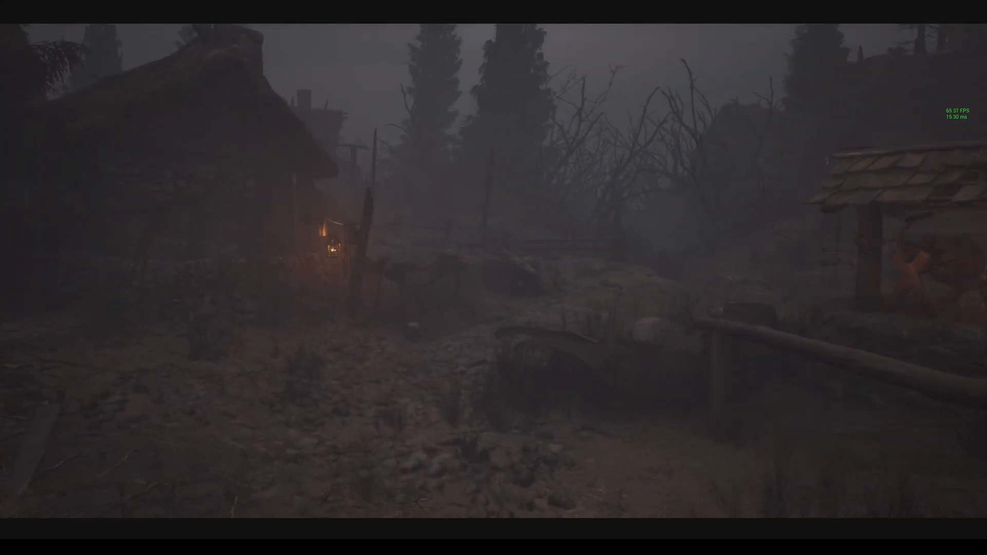
pyautogui.moveTo(493, 277)
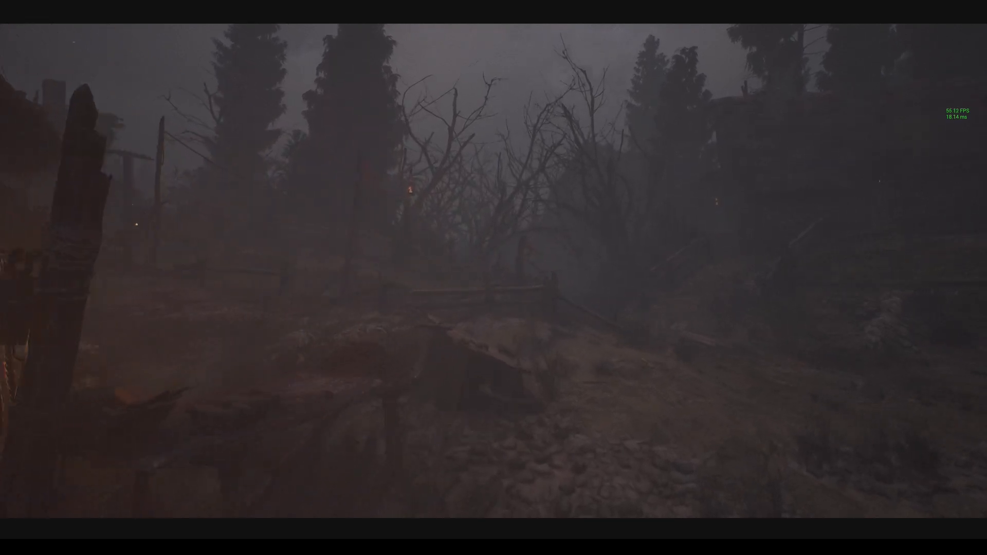
pyautogui.moveTo(494, 277)
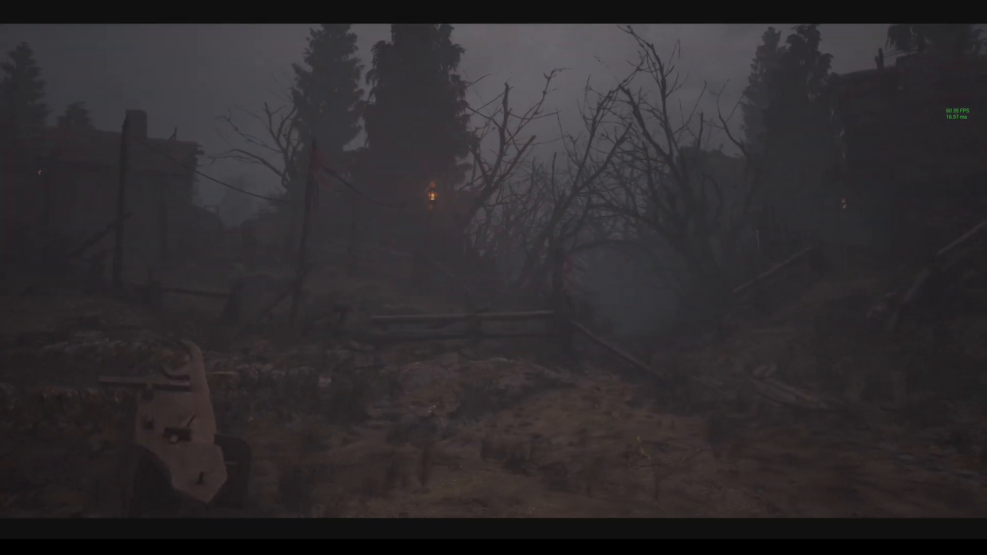
pyautogui.moveTo(494, 277)
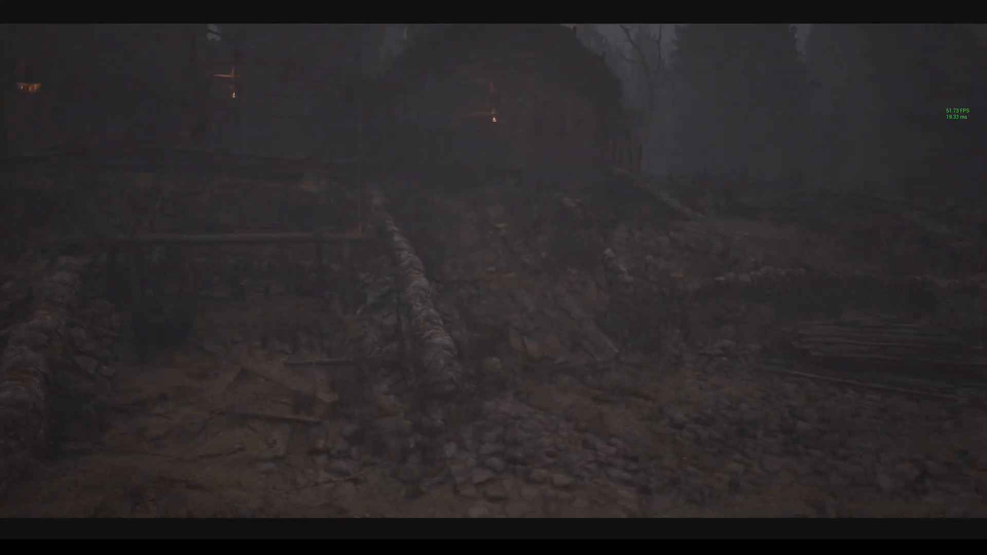
pyautogui.moveTo(494, 277)
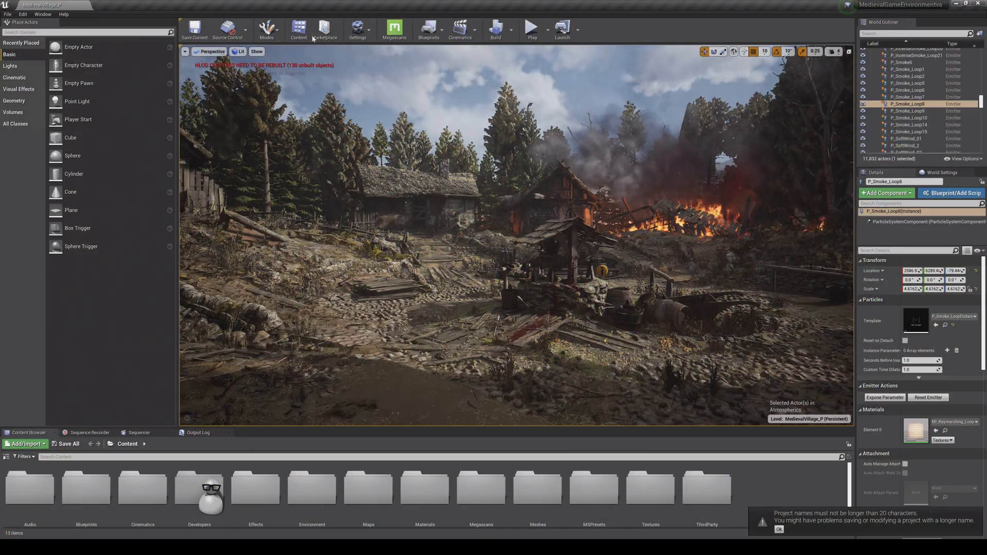
pyautogui.moveTo(429, 29)
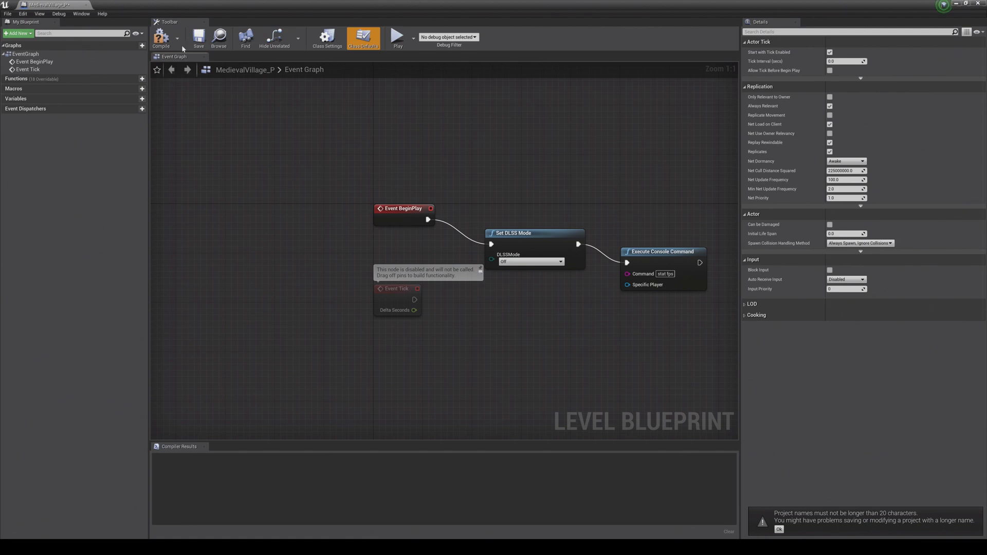
# - Start a village playtest with DLSS Mode set to Off
pyautogui.click(198, 36)
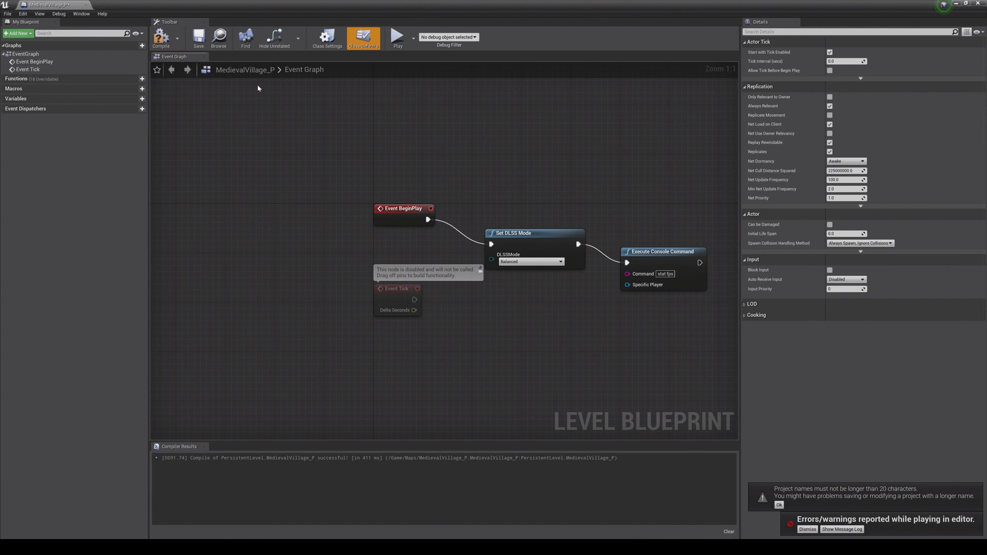
# - Compile and save the Balanced DLSS blueprint, then launch a new playtest
pyautogui.click(197, 37)
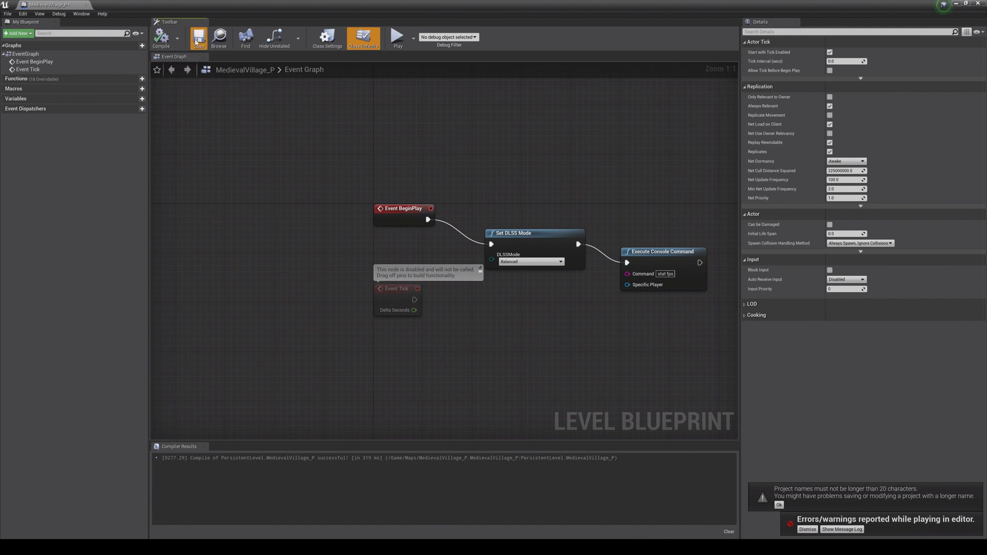
pyautogui.click(199, 38)
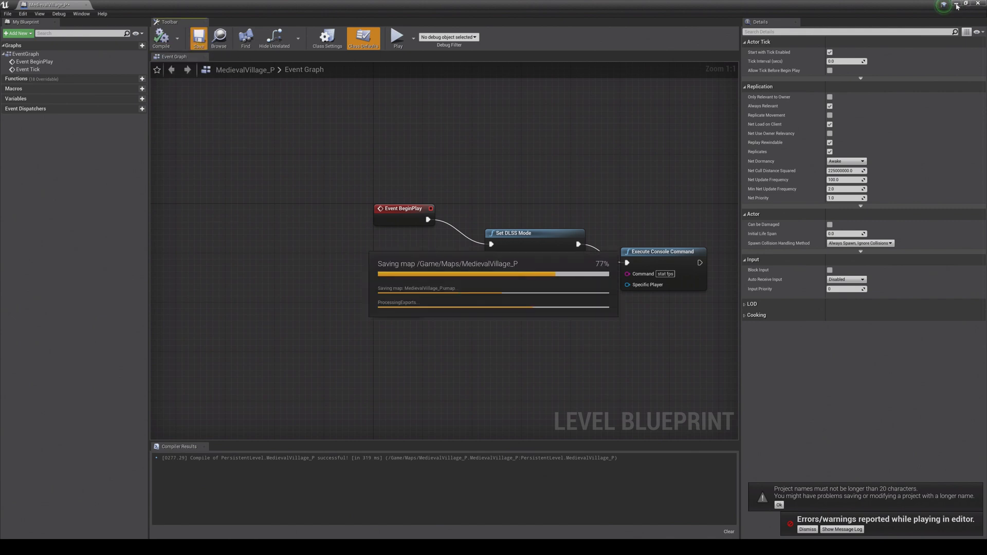
pyautogui.click(398, 37)
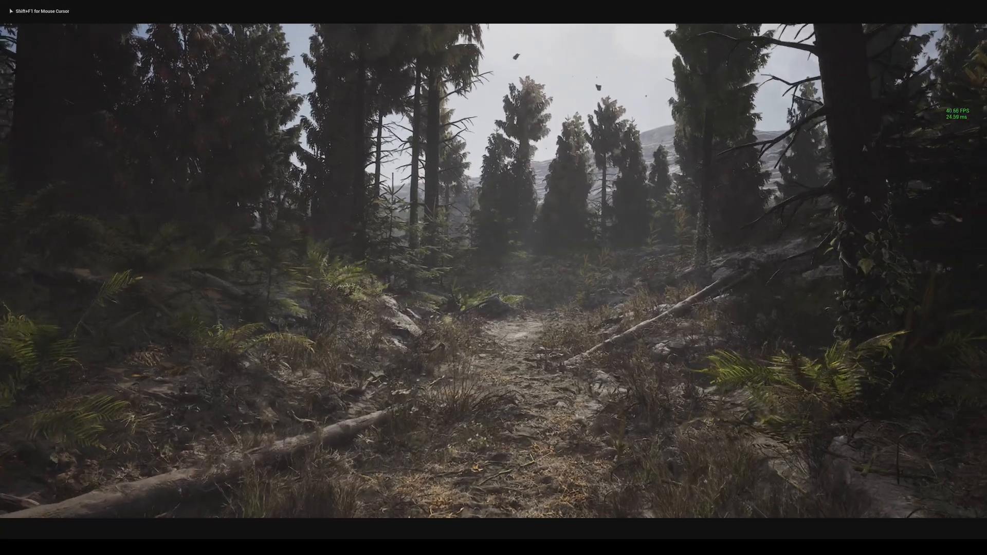
# - Walk through the forest and wheat fields on DLSS Balanced, watching the fps readout
pyautogui.press('w')
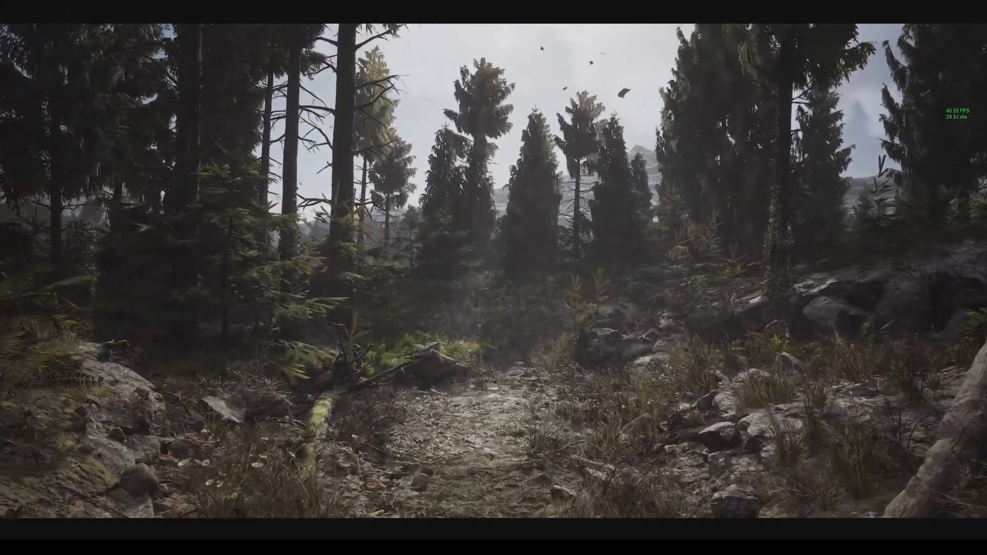
pyautogui.moveTo(493, 278)
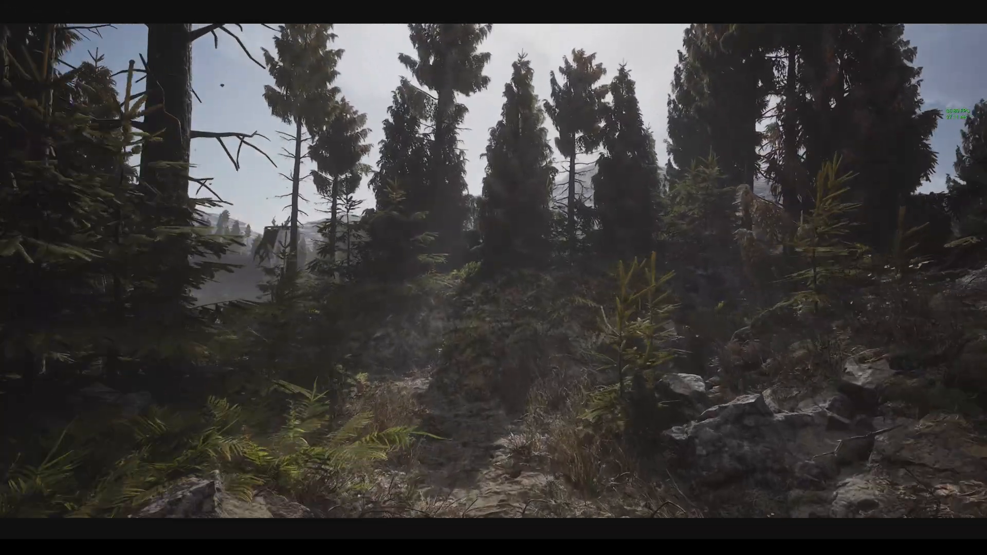
pyautogui.moveTo(494, 278)
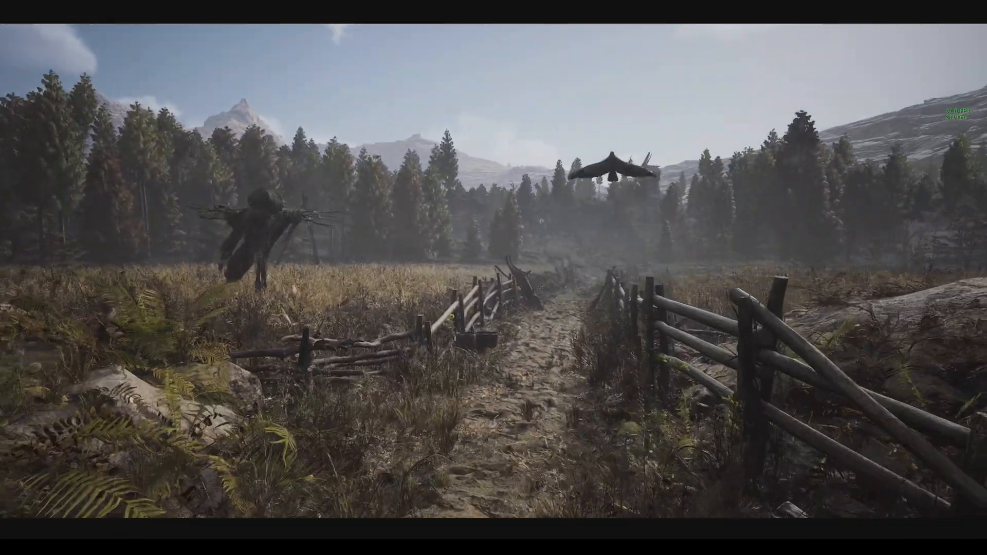
pyautogui.press('w')
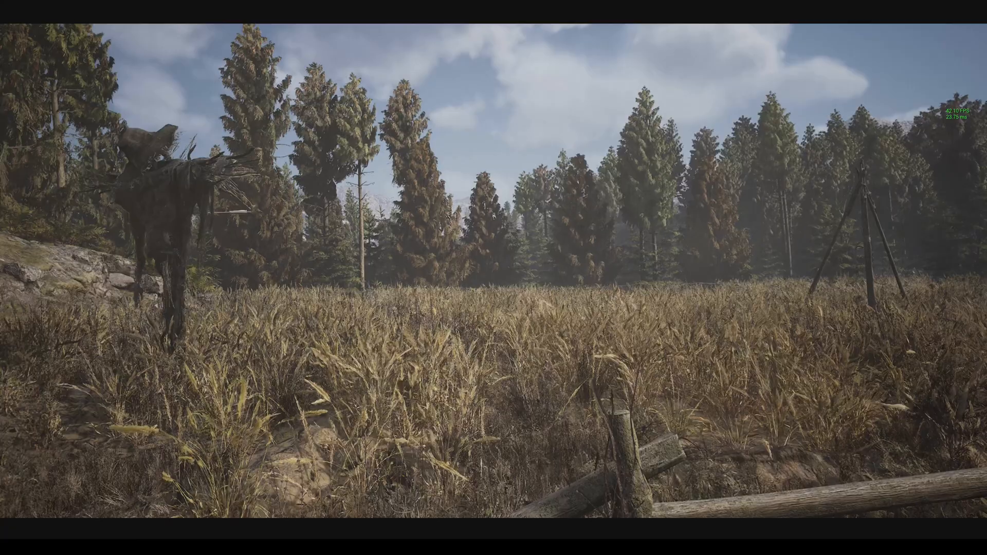
pyautogui.moveTo(494, 277)
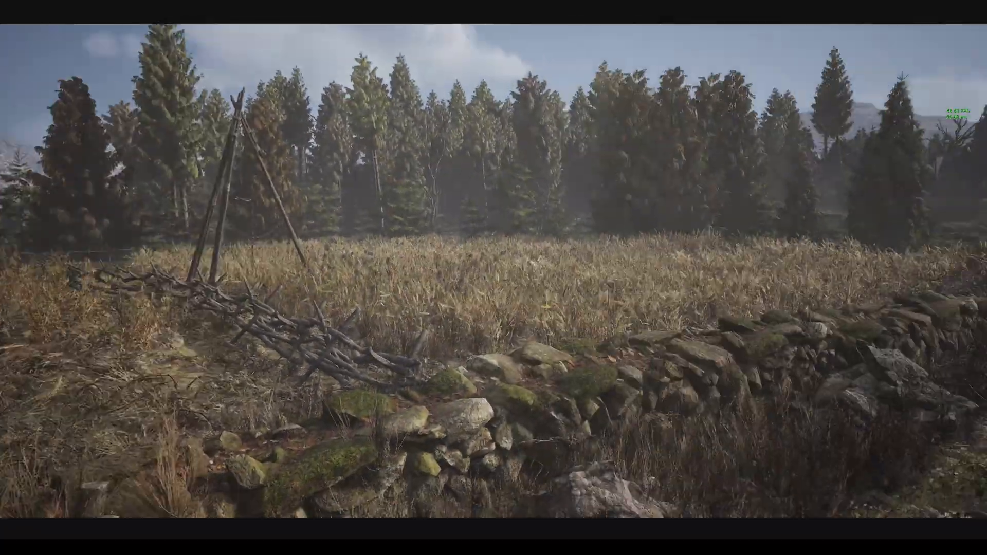
pyautogui.moveTo(494, 278)
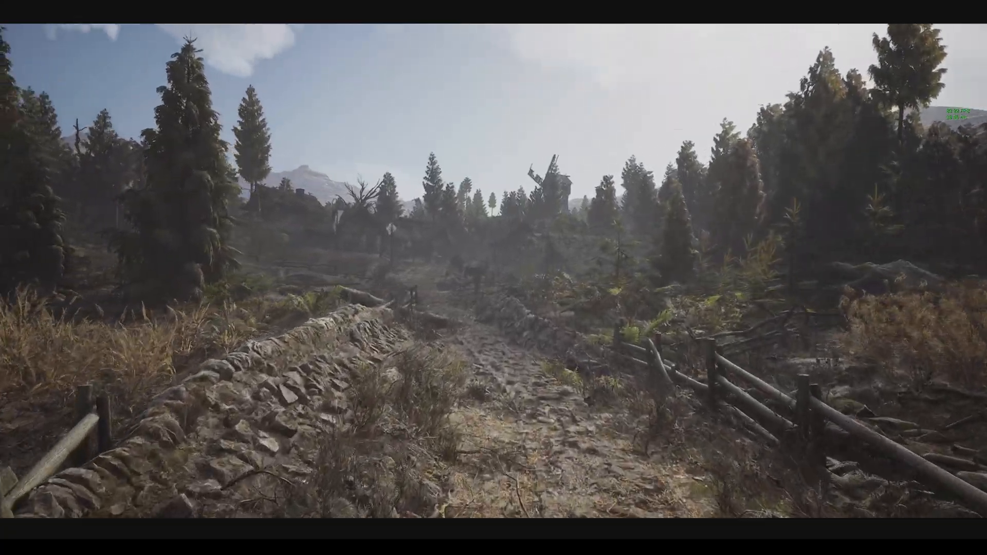
pyautogui.press('w')
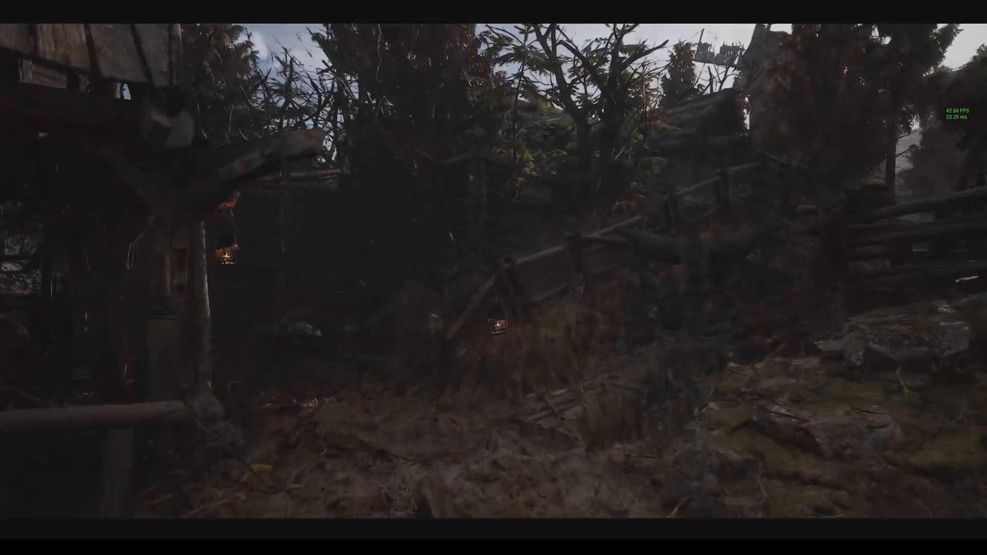
pyautogui.moveTo(493, 278)
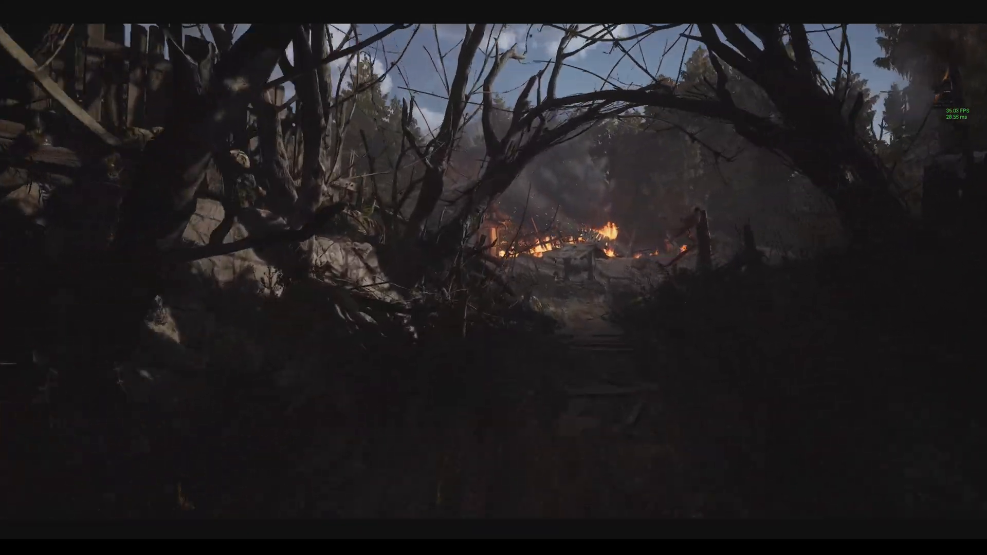
pyautogui.moveTo(494, 278)
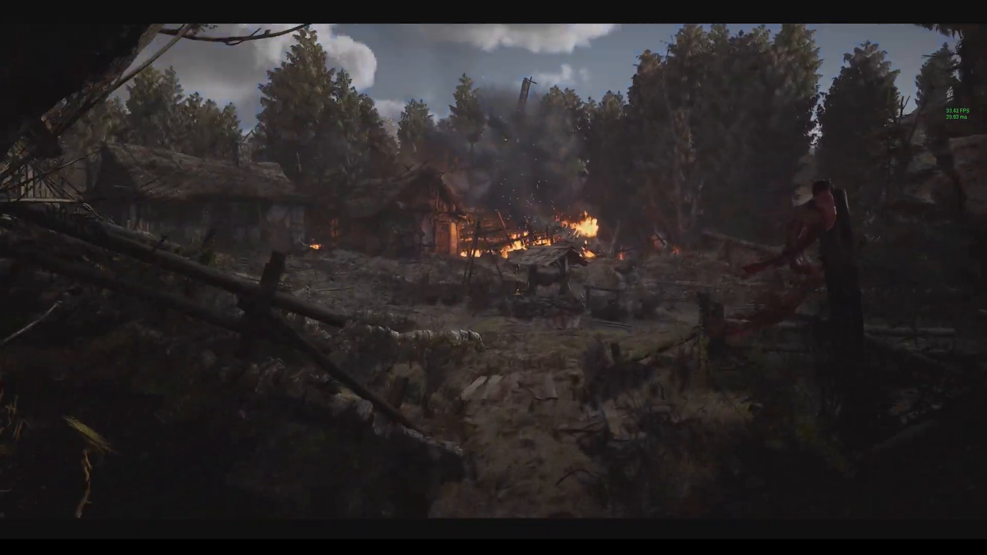
pyautogui.moveTo(494, 278)
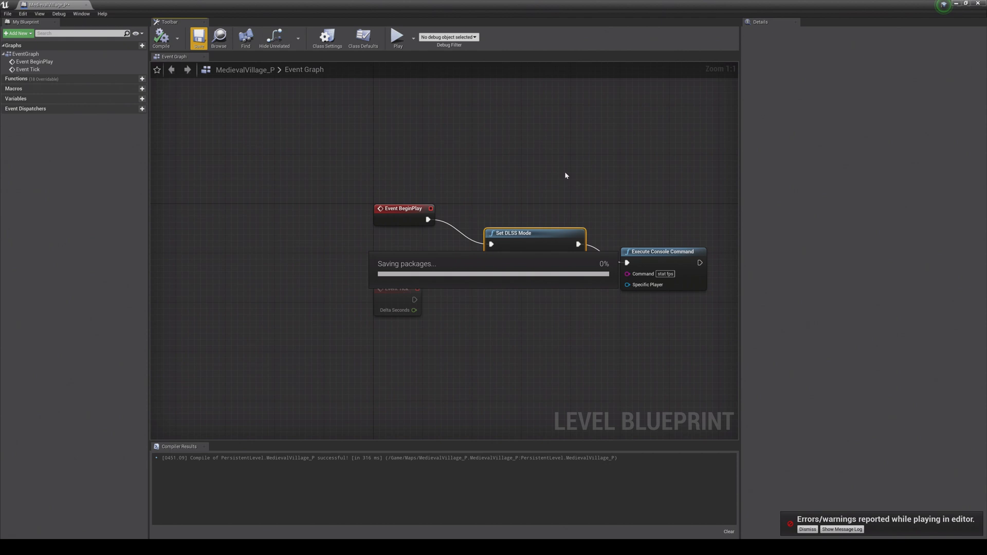
# - Launch a new village playtest with the updated DLSS setting
pyautogui.click(397, 37)
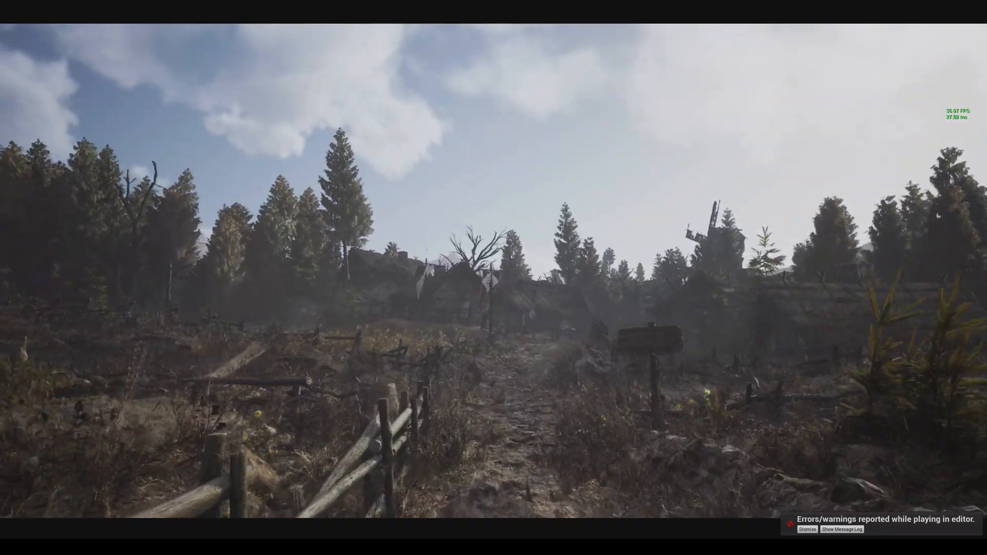
pyautogui.moveTo(494, 278)
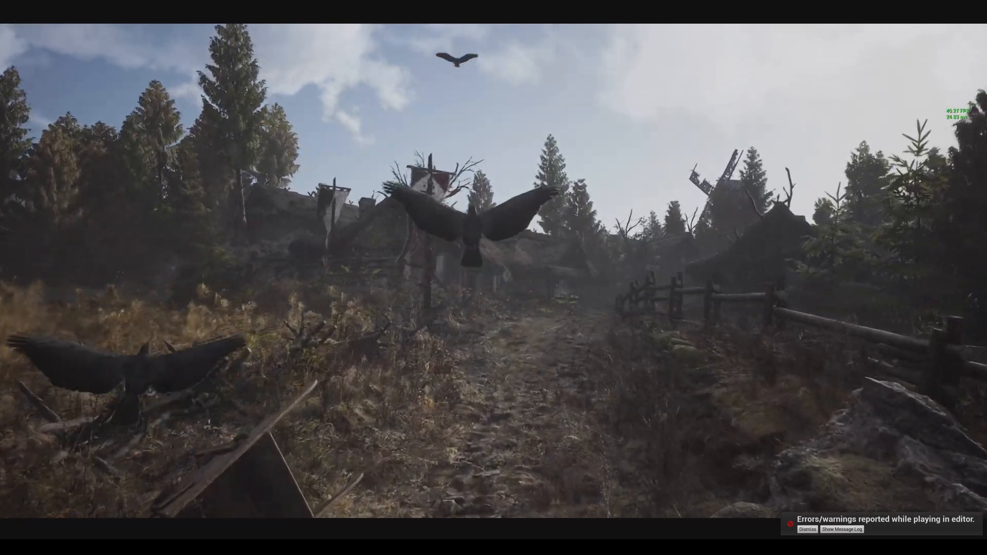
pyautogui.moveTo(494, 278)
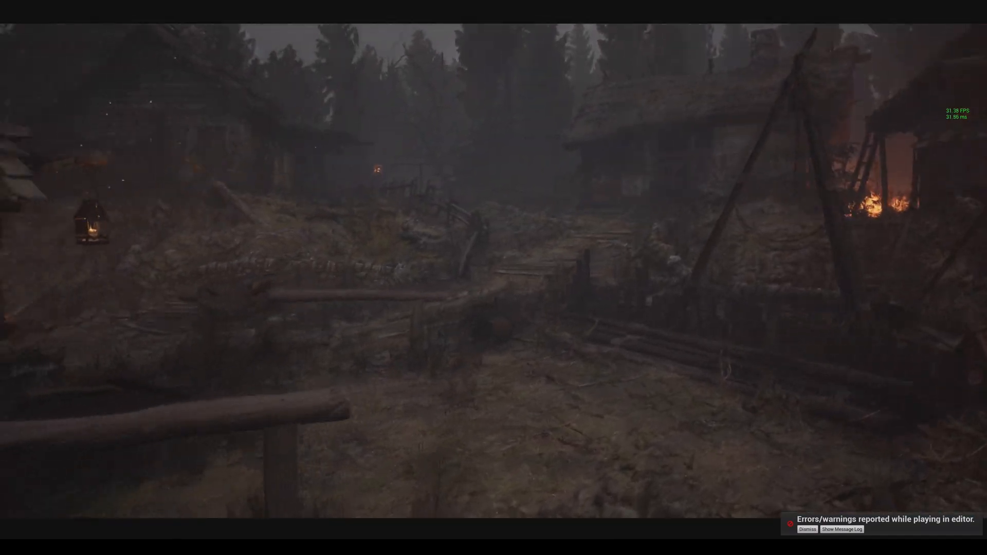
pyautogui.moveTo(493, 278)
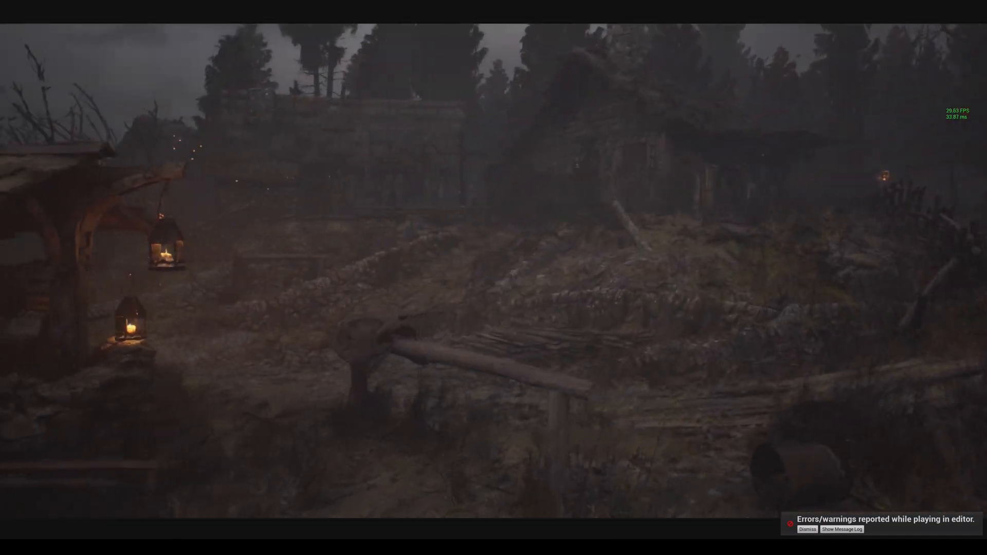
pyautogui.moveTo(494, 278)
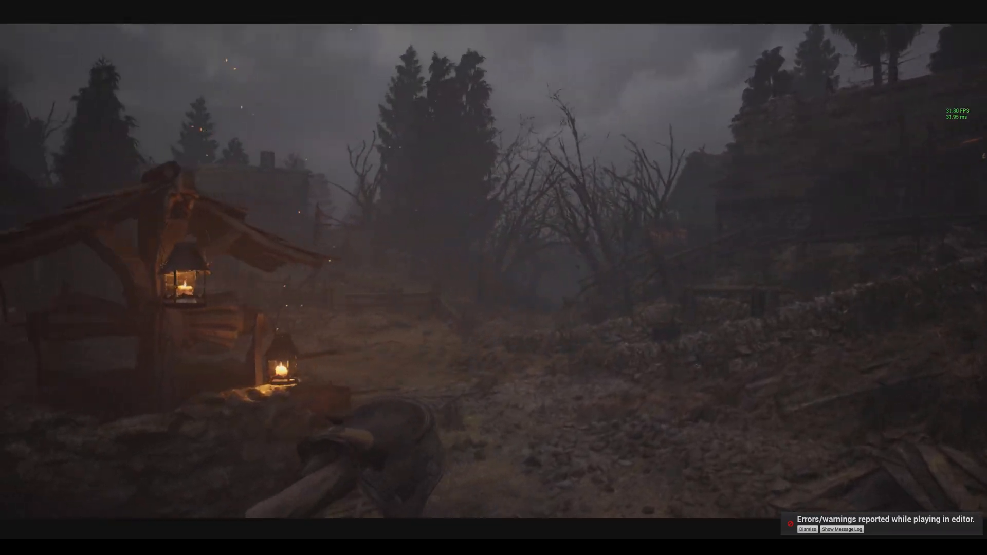